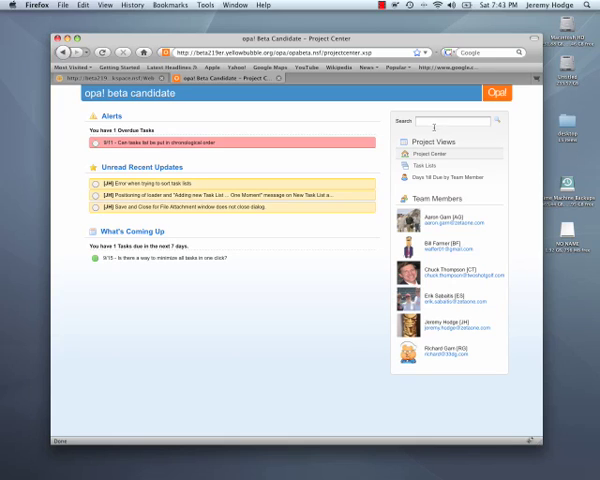
mouse_move(488, 188)
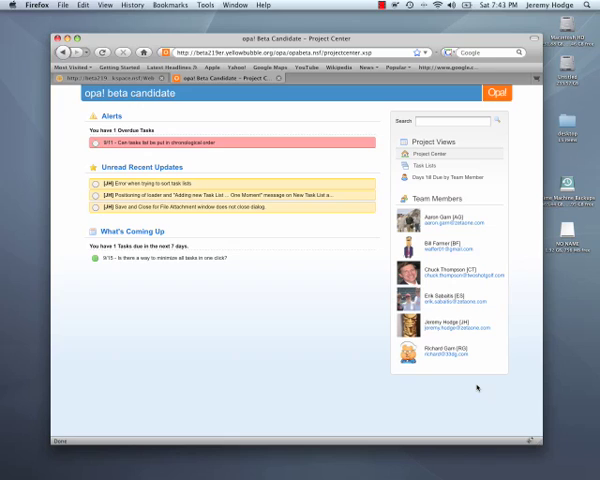
mouse_move(216, 160)
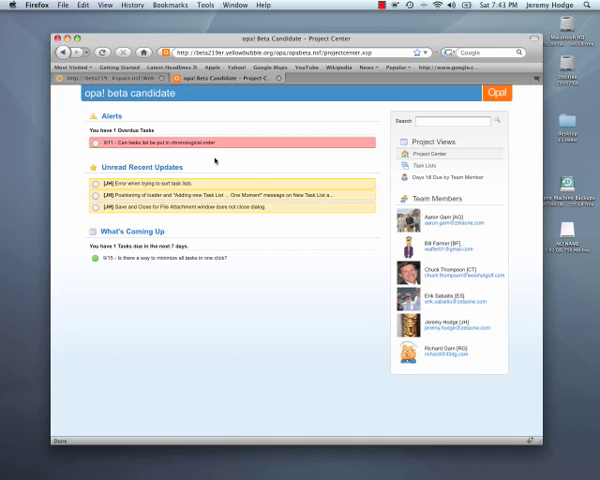
mouse_move(244, 216)
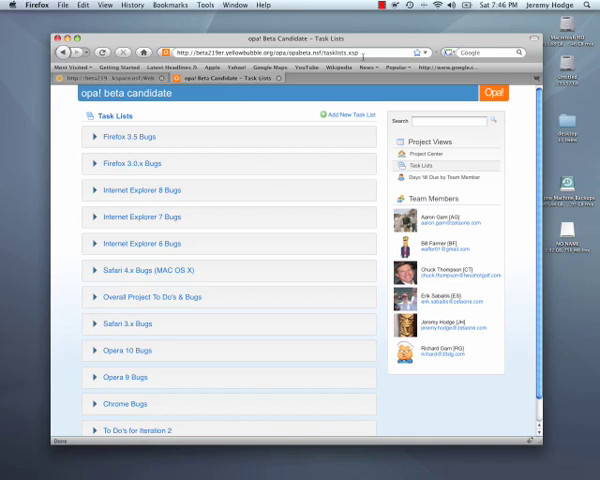
mouse_move(140, 252)
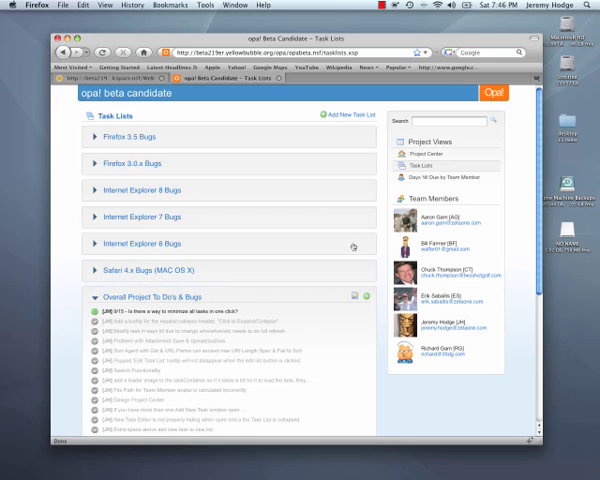
Scroll down the task lists page to view the expanded Overall Project To Do's & Bugs tasks
scroll(down, 3)
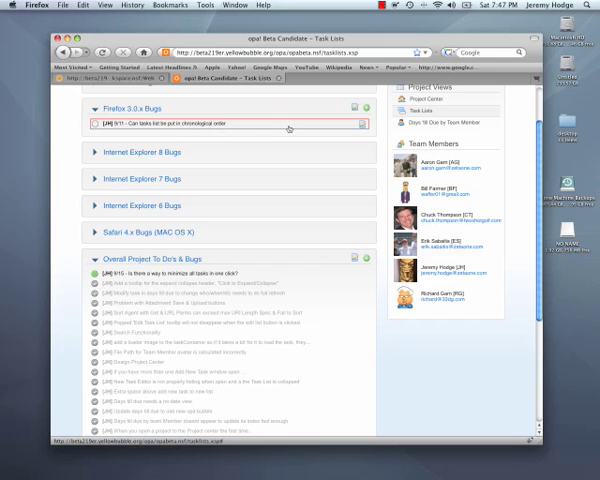
Scroll down the task lists page to reach the Firefox 3.x Bugs and Internet Explorer 8 Bugs lists
scroll(down, 3)
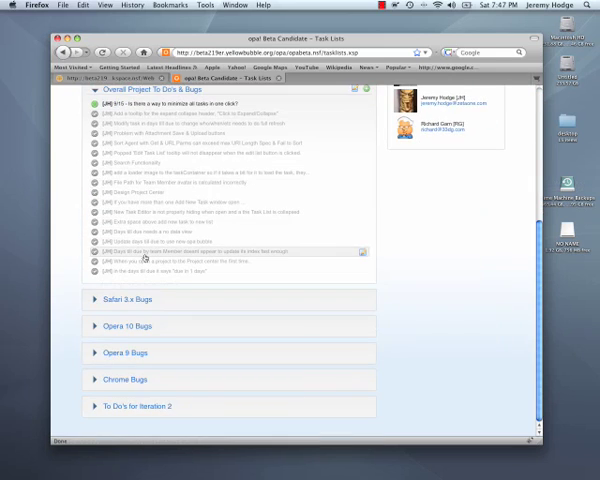
scroll(down, 3)
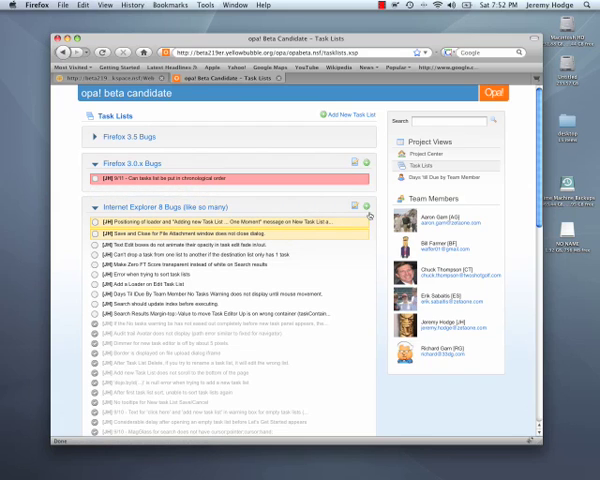
Add an Internet Explorer 8 Bugs task with the comment 'Created this bug doing a demons...'
scroll(down, 3)
text(Chil)
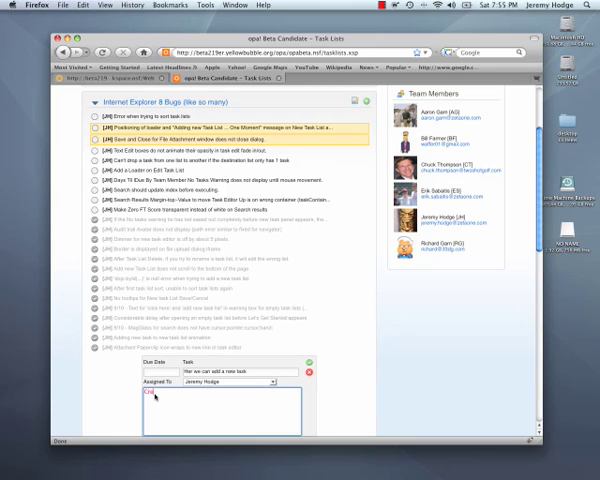
text(Created this bug report while)
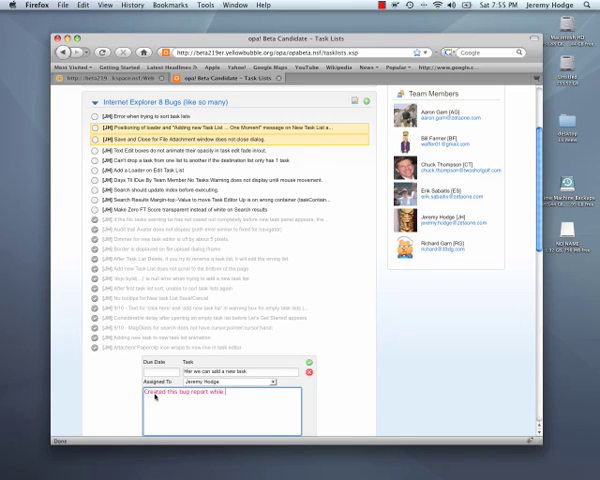
text(doing a demons)
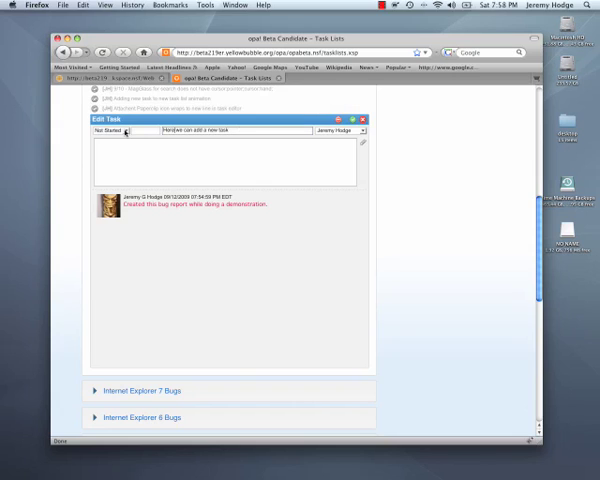
Open the new bug task in the Edit Task panel showing its demonstration comment
click(112, 130)
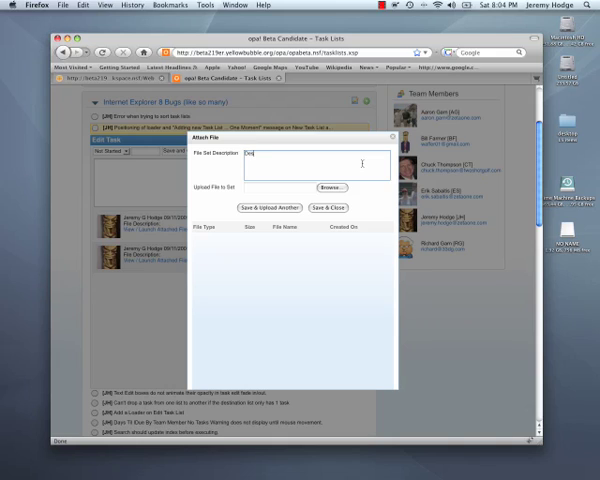
Upload a file described 'Description 2' to the task and finish attaching files
text(Description 2...)
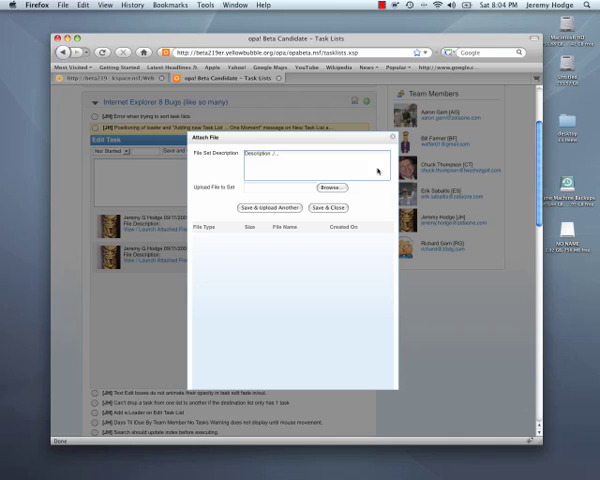
click(332, 188)
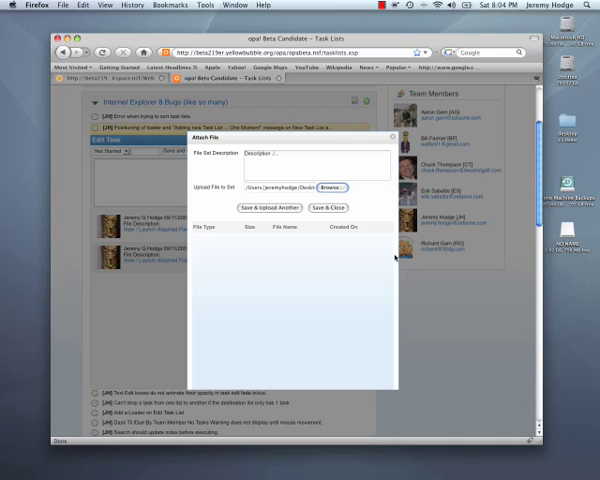
click(268, 208)
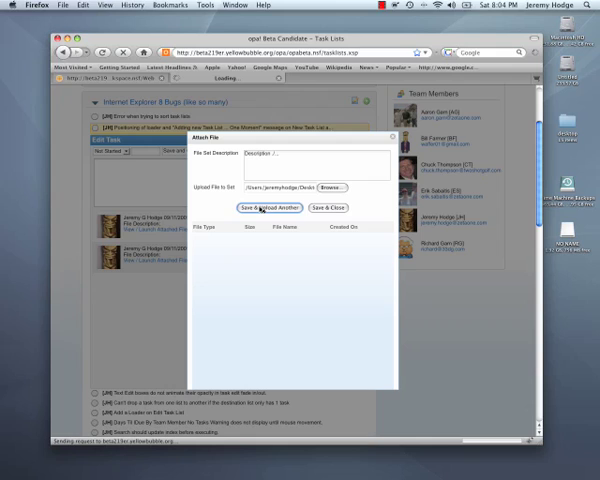
click(264, 208)
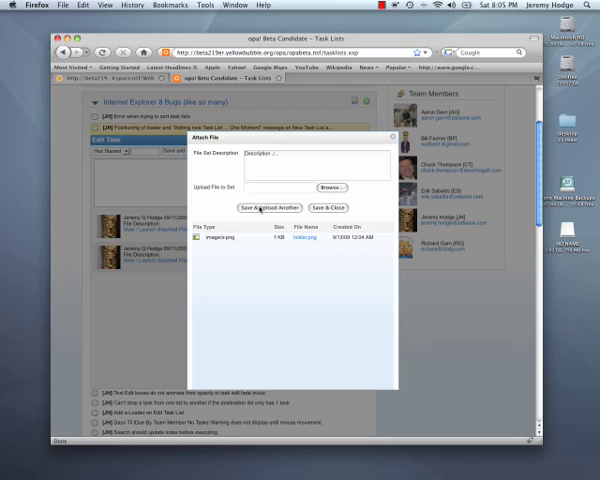
click(332, 208)
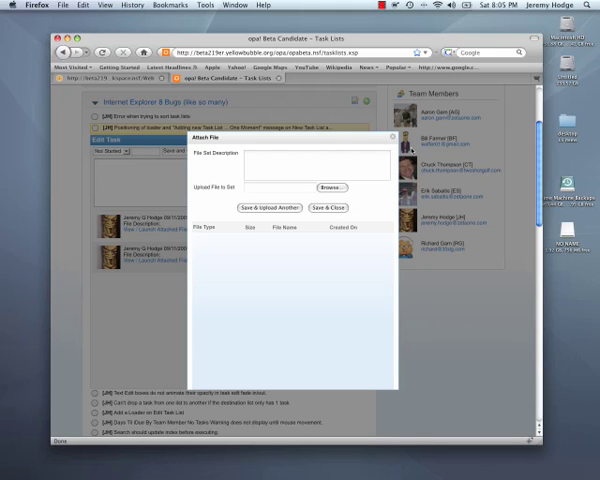
click(340, 208)
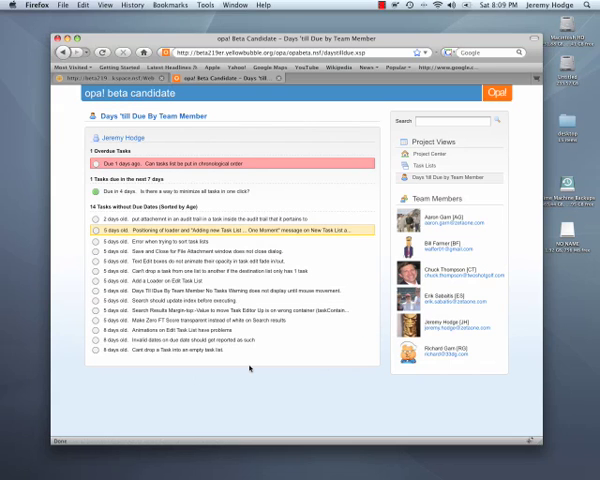
Choose a team member in the Days 'til Due by Team Member report
click(150, 164)
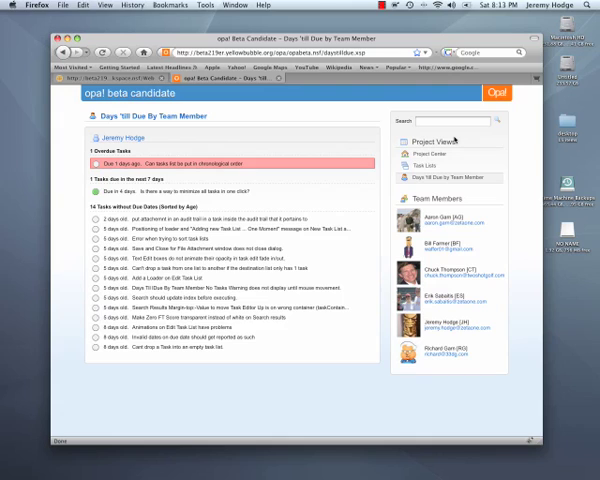
Run a full-text project search for 'zero'
click(458, 120)
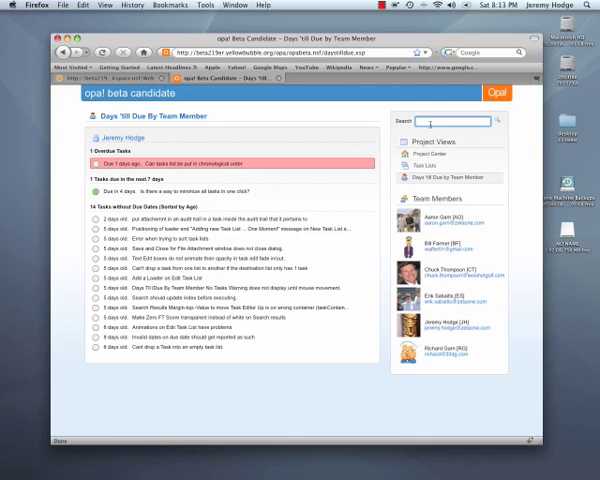
text(zero)
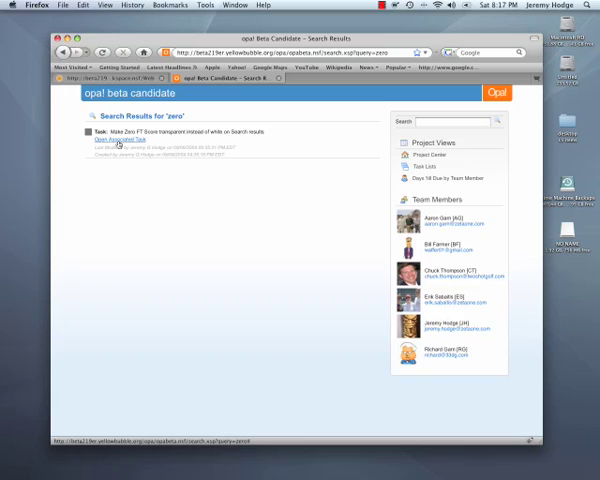
Search for 'Jeremy' and browse the many matching tasks and notes
click(452, 120)
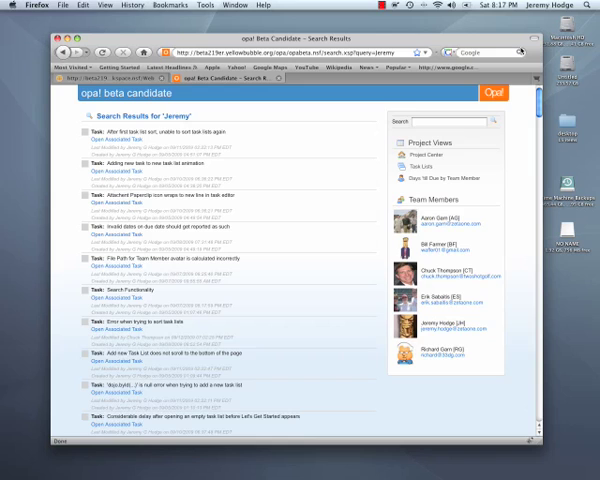
scroll(down, 3)
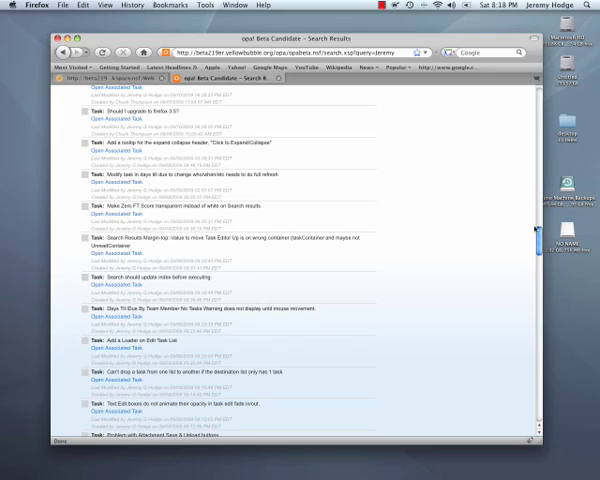
scroll(up, 3)
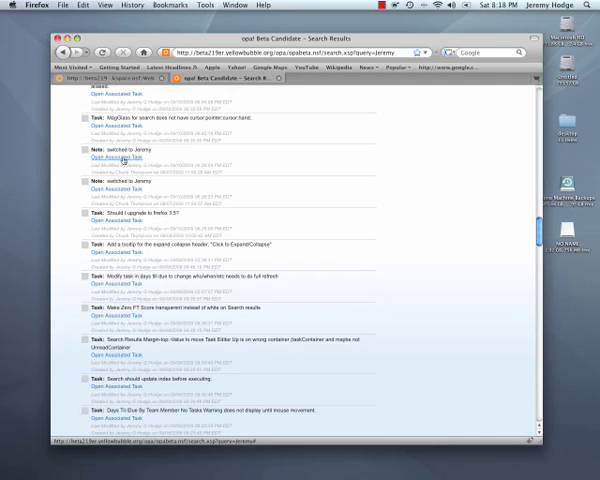
scroll(down, 3)
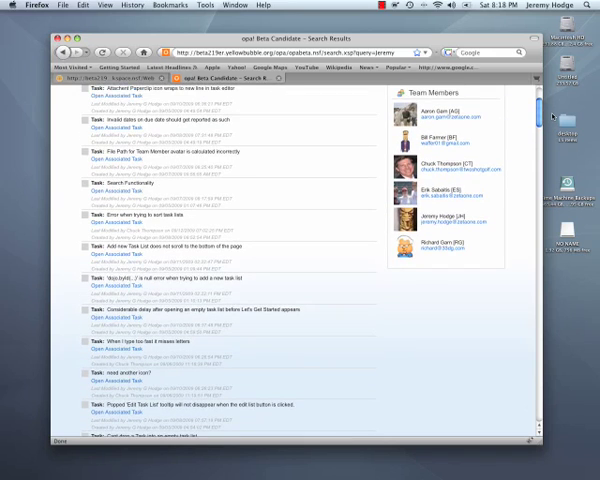
mouse_move(202, 216)
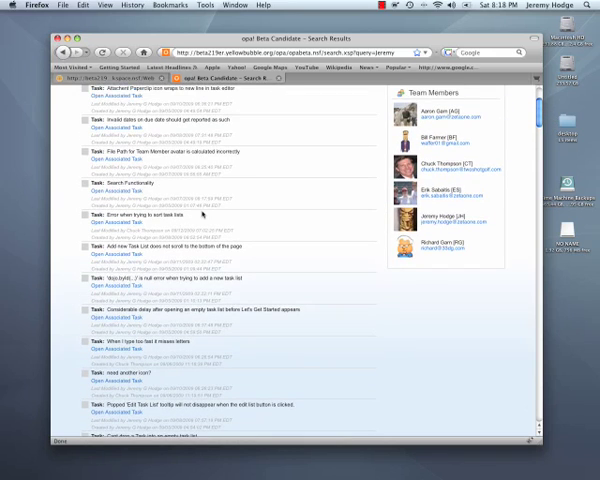
mouse_move(360, 168)
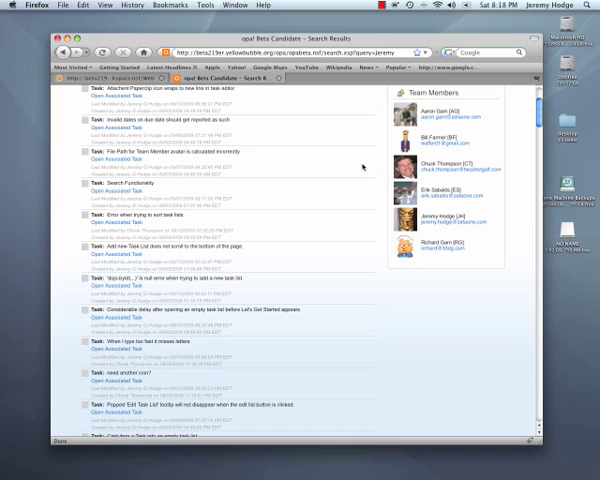
scroll(up, 3)
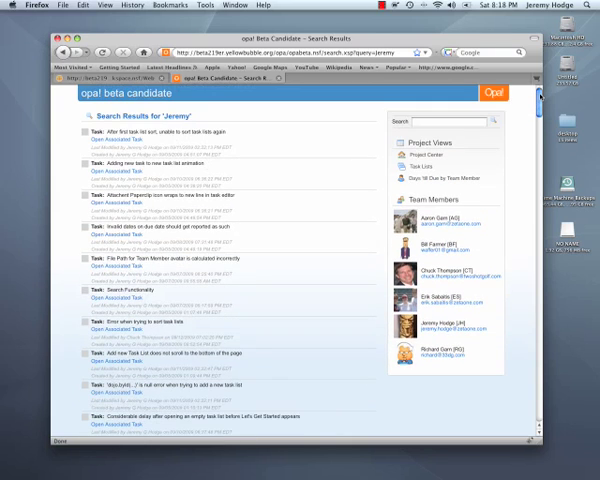